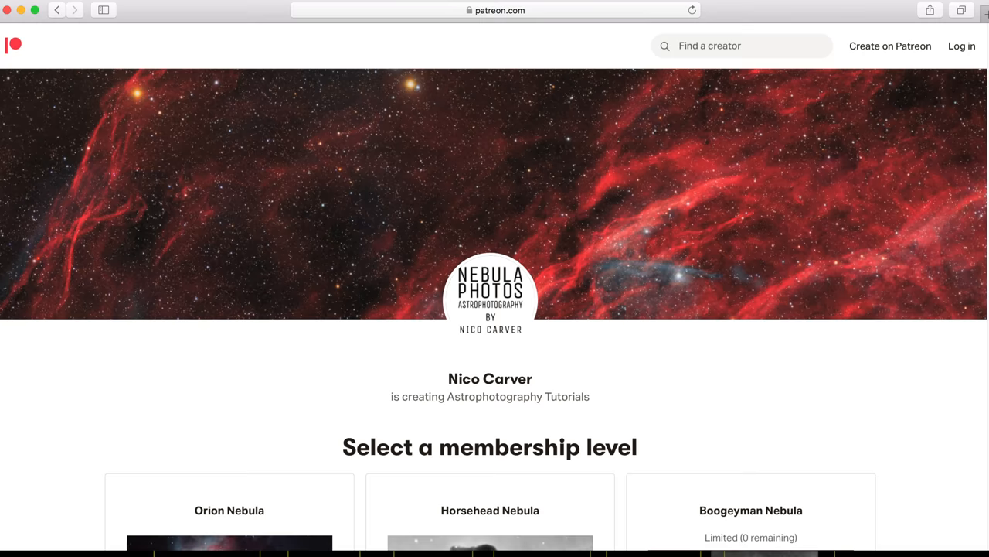
# Plate-solve _R3A6645.jpg on Astrometry.net and view its results page
pyautogui.scroll(-3)
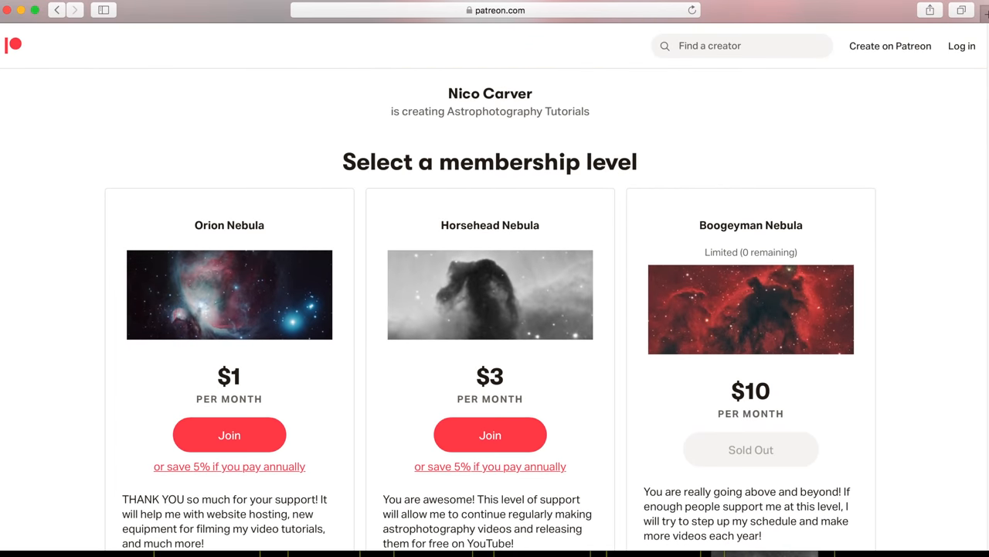
pyautogui.scroll(-3)
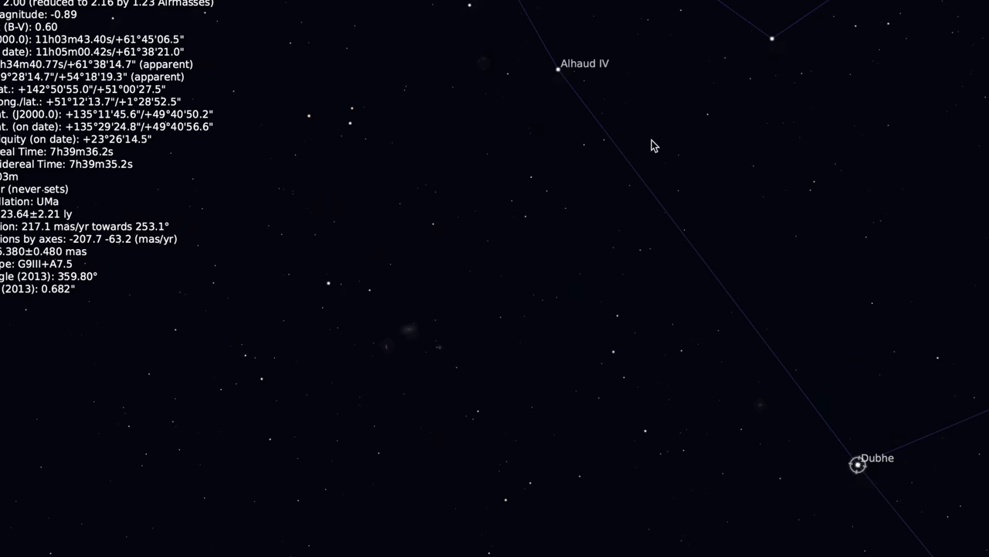
pyautogui.click(348, 123)
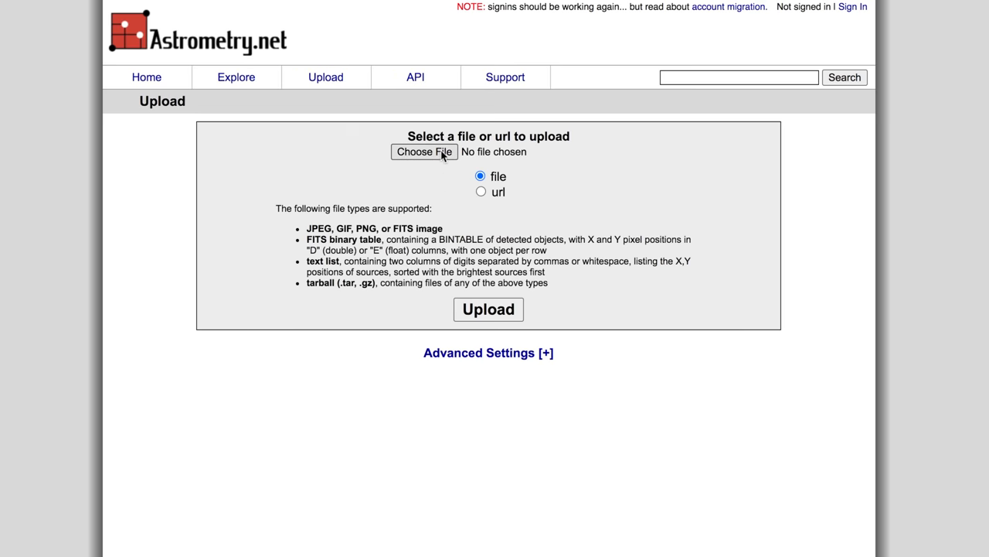
pyautogui.click(488, 309)
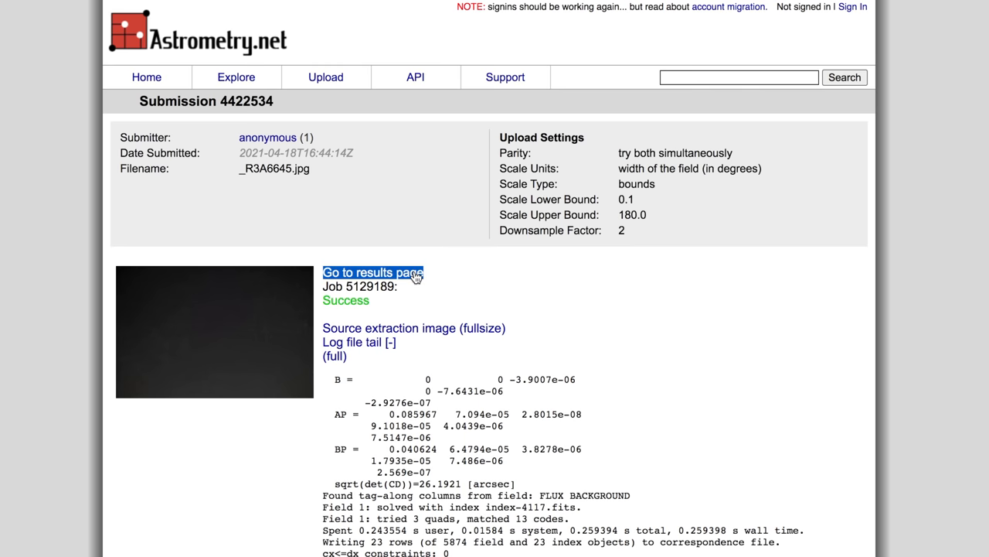
pyautogui.click(372, 272)
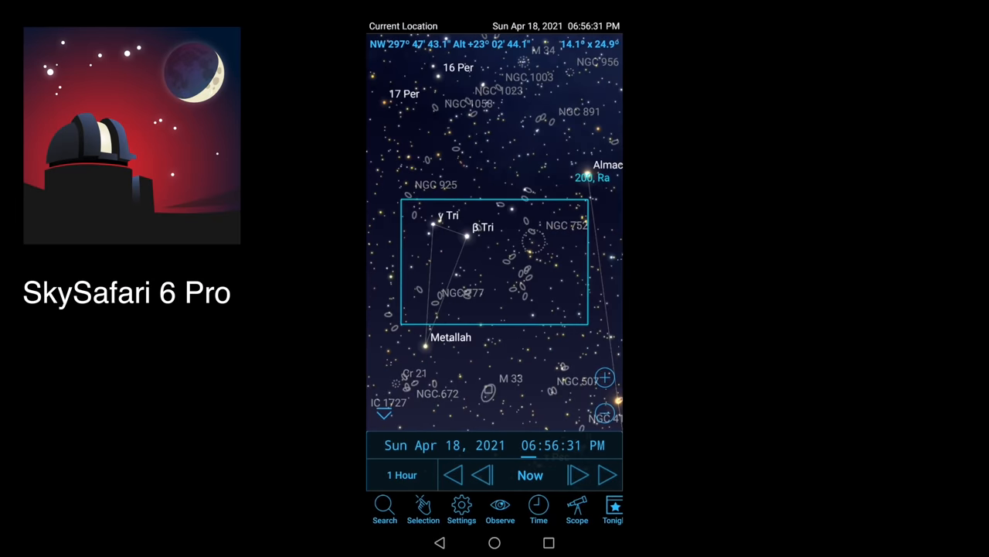
# Switch the Scope Display outline from 200, Ra to Rokinon, EOS 60Da
pyautogui.click(579, 475)
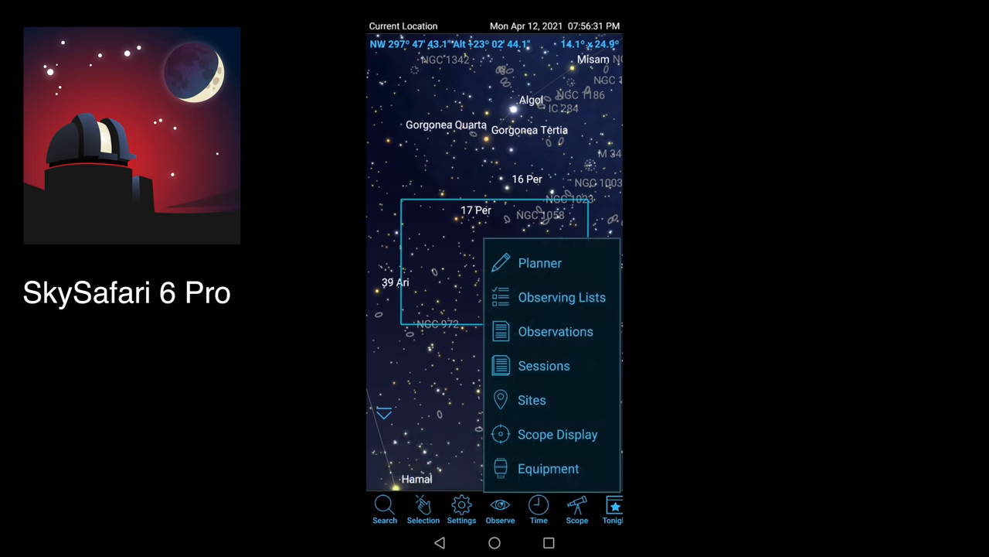
pyautogui.click(548, 468)
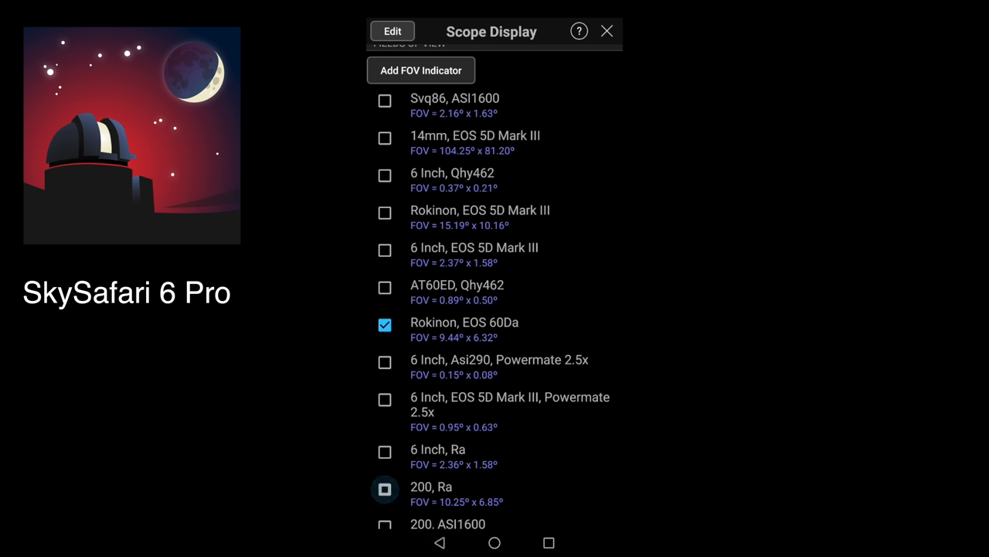
pyautogui.click(607, 31)
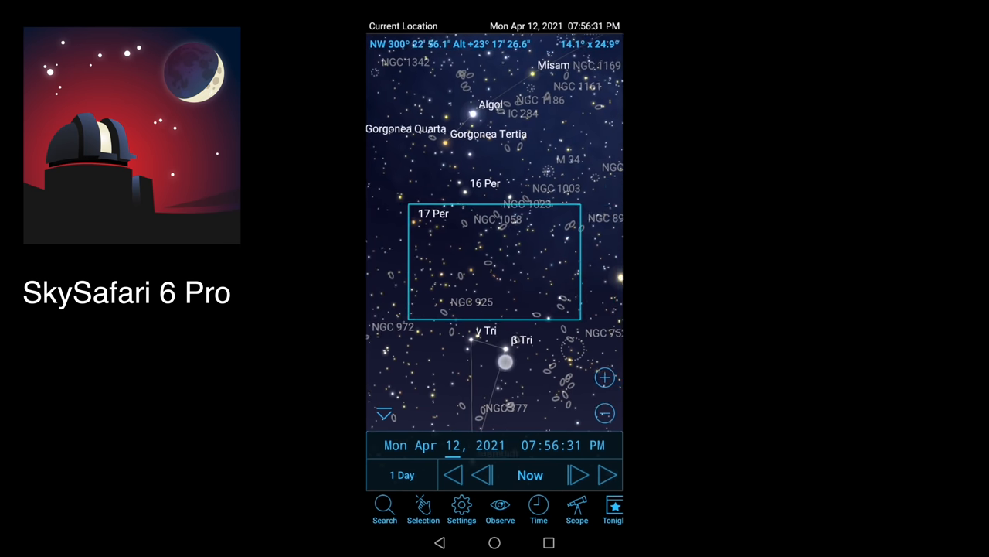
# Search 'm', pick Messier 81 (Bode's Nebulae) and scroll its Object Info
pyautogui.click(384, 511)
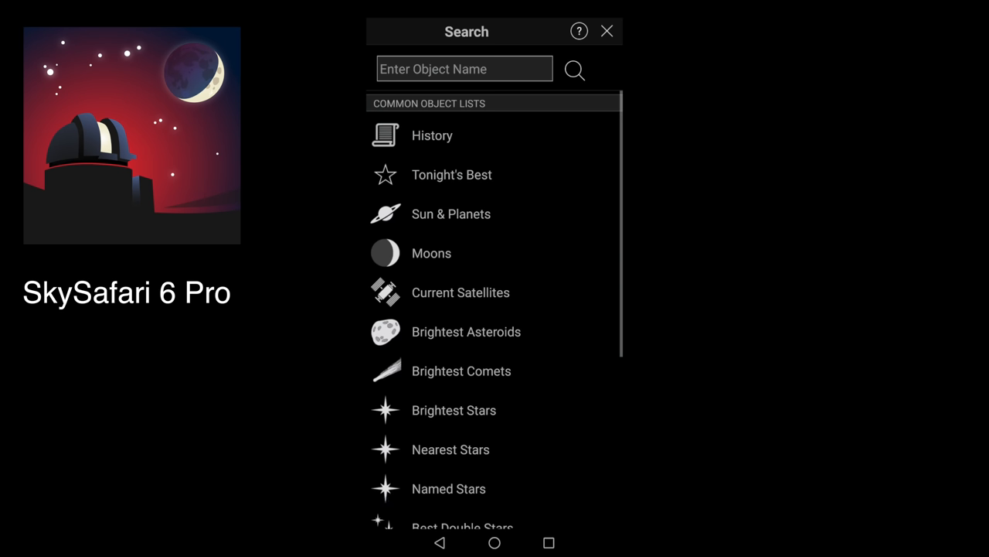
pyautogui.write('m')
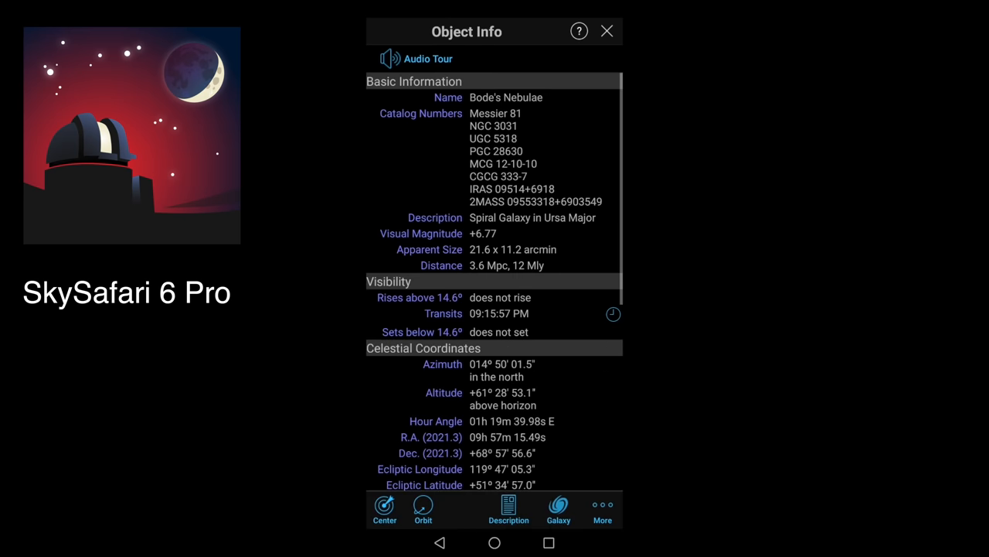
pyautogui.scroll(-3)
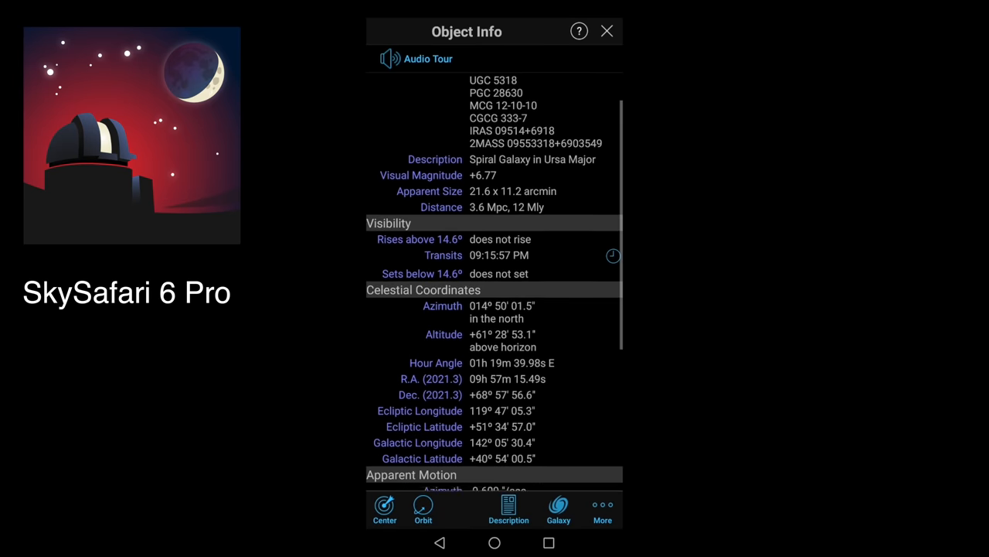
pyautogui.click(606, 31)
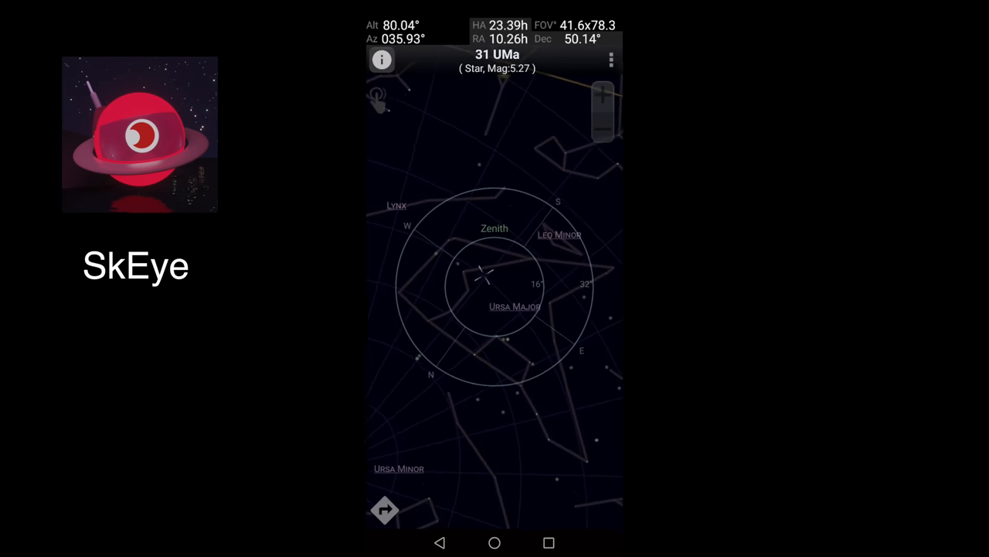
pyautogui.click(610, 60)
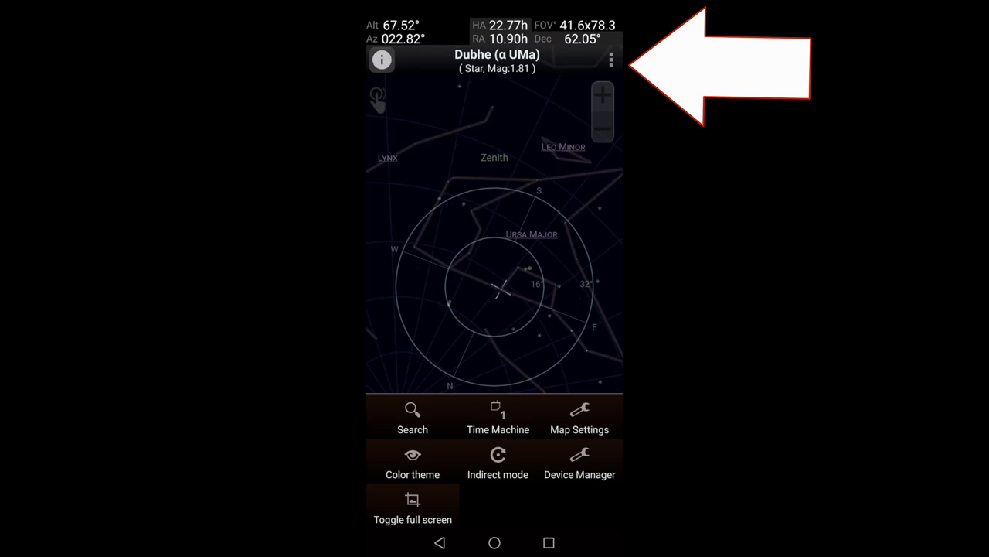
# Aim at Dubhe and open SkEye's overflow menu with Search, Time Machine, Map Settings
pyautogui.click(412, 417)
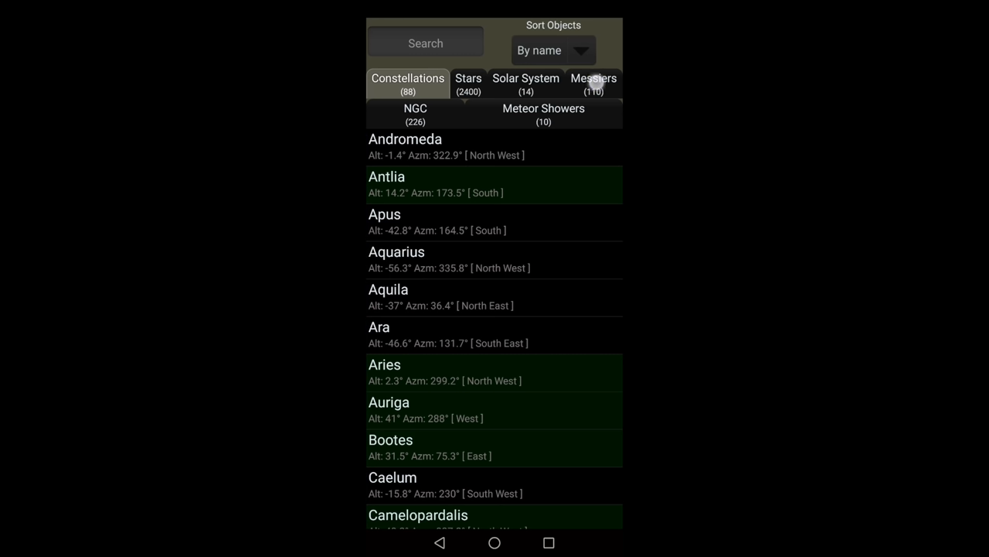
# Filter the search list to Messier objects and enter 81
pyautogui.click(594, 84)
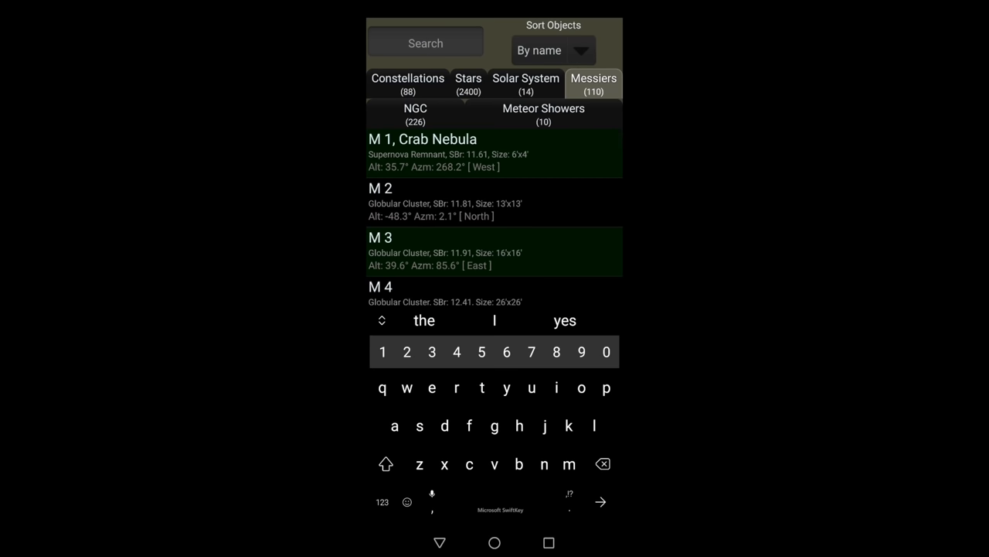
pyautogui.write('81')
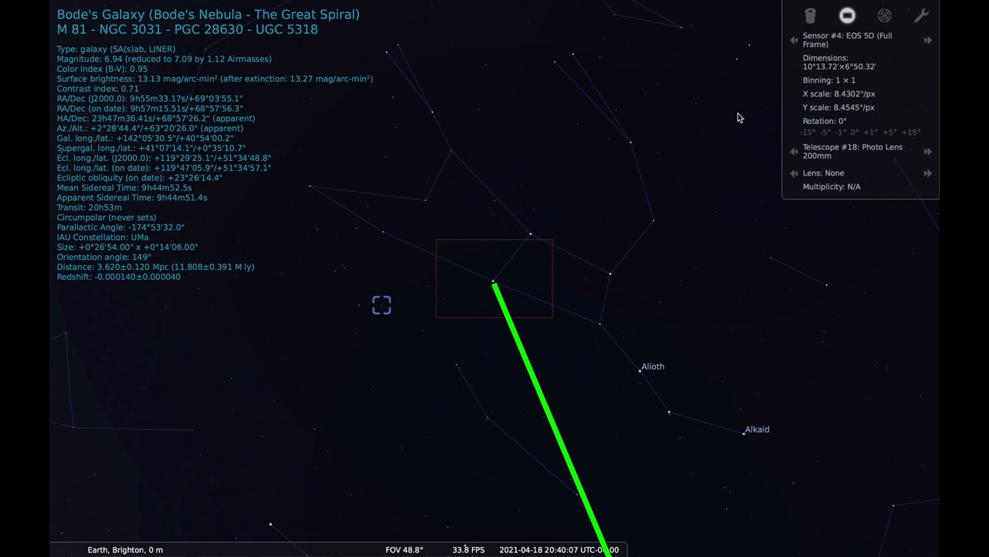
pyautogui.moveTo(709, 122)
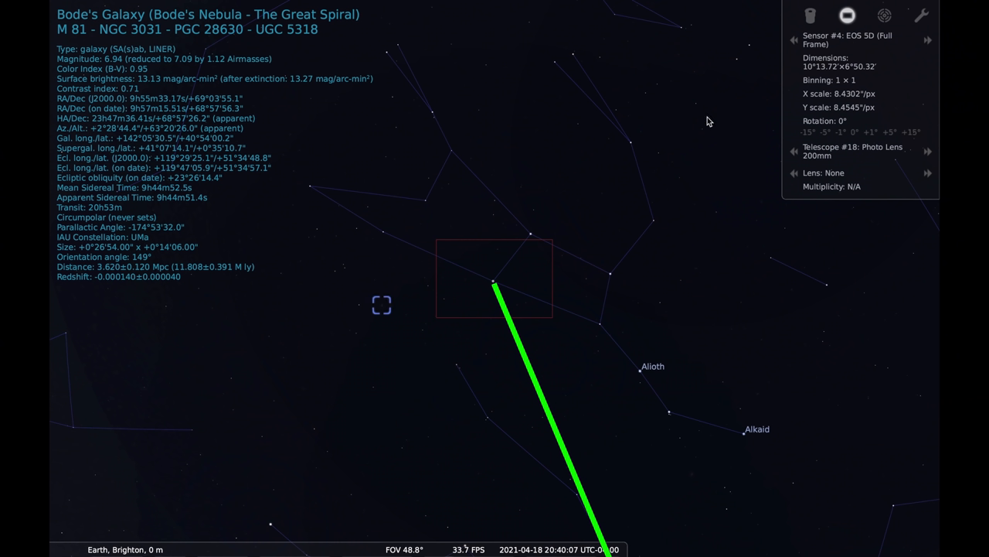
pyautogui.moveTo(586, 103)
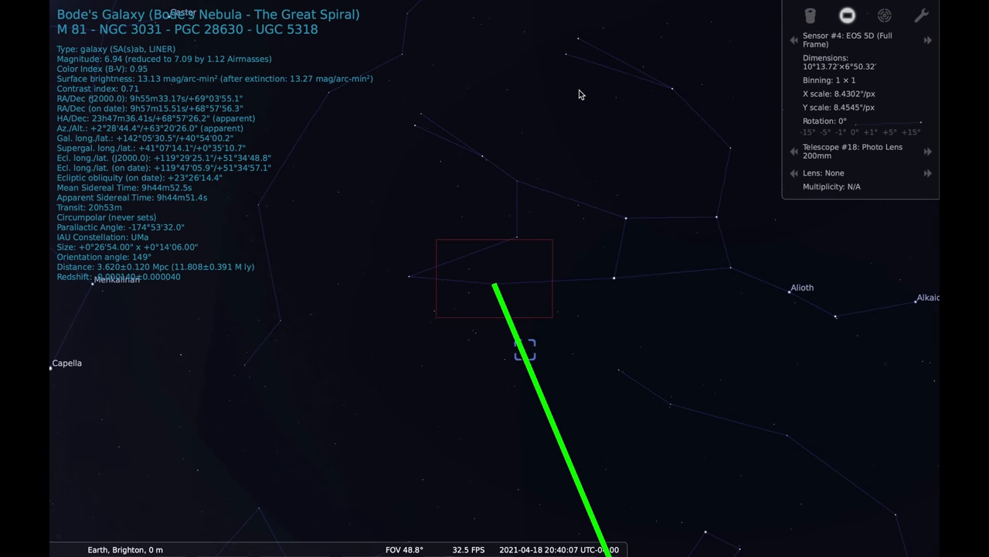
pyautogui.moveTo(626, 167)
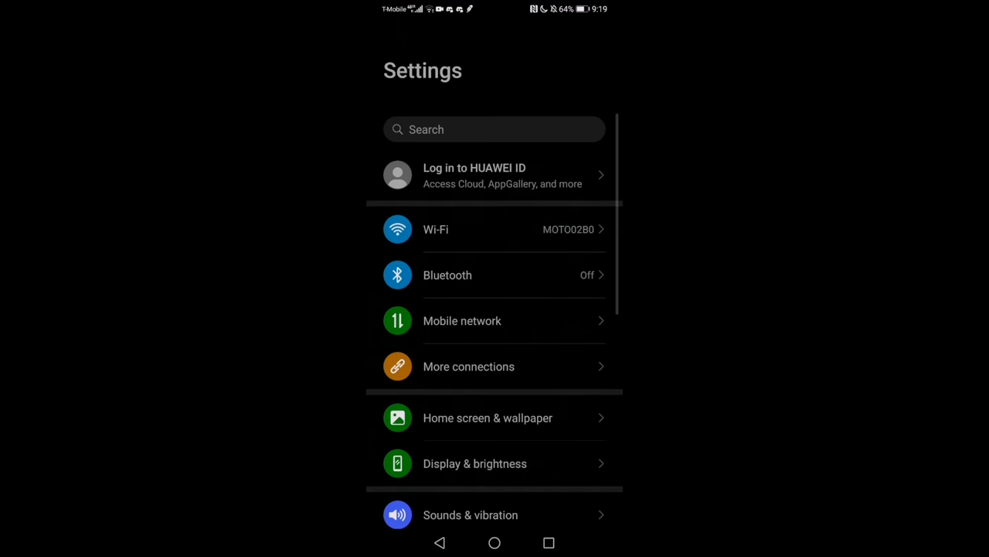
# Join the EOSRA-148_Canon0A Wi-Fi network from the Wi-Fi settings
pyautogui.click(435, 228)
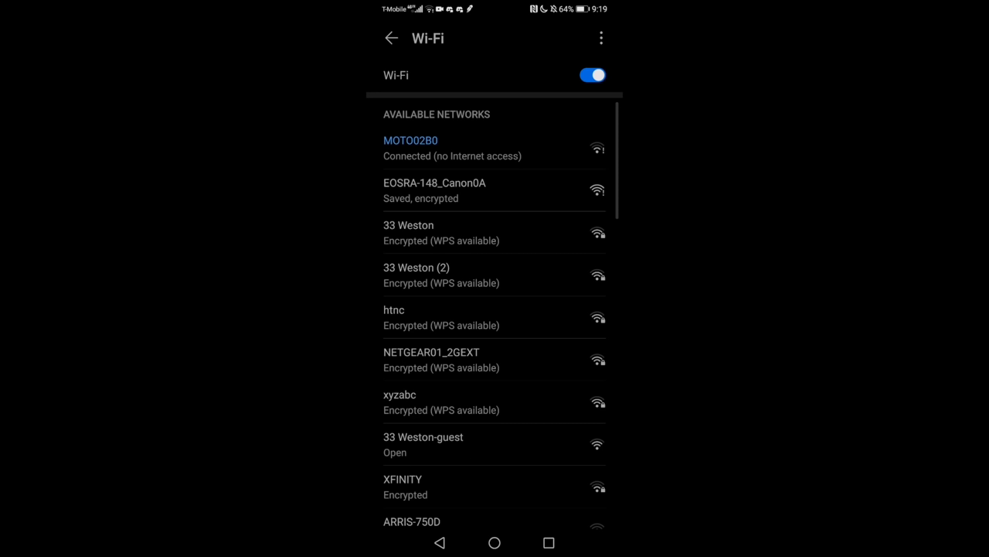
pyautogui.click(434, 191)
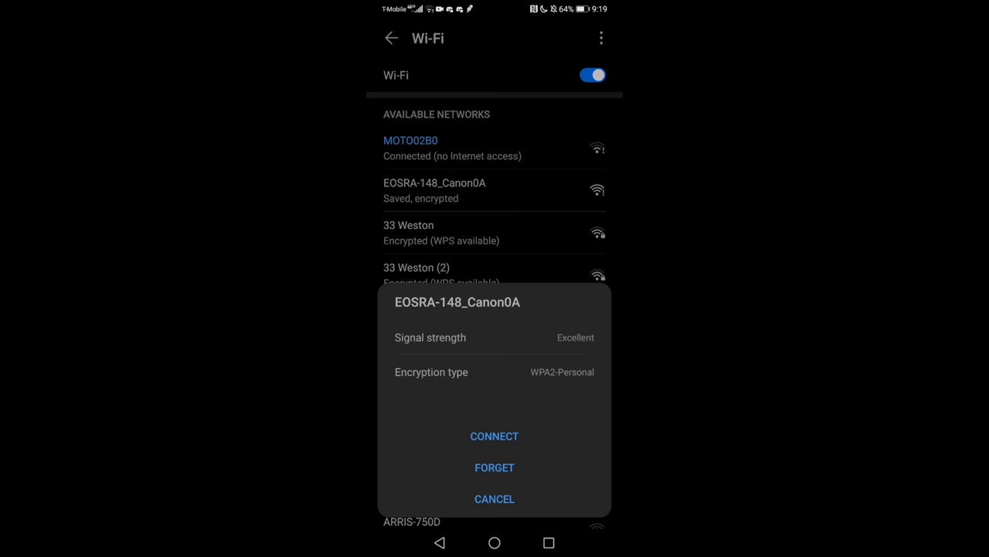
pyautogui.click(494, 436)
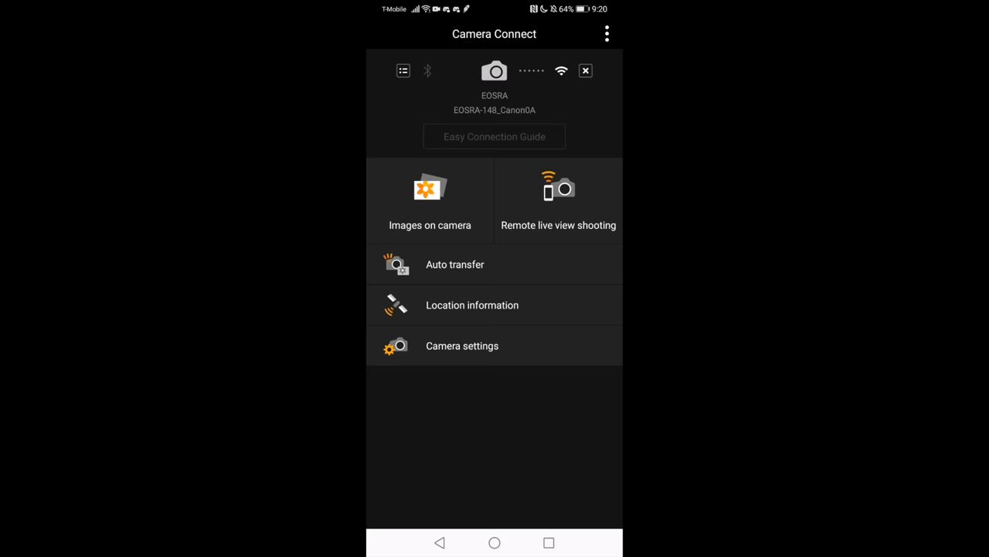
# Import a photo from Images on camera at Reduced size
pyautogui.click(430, 197)
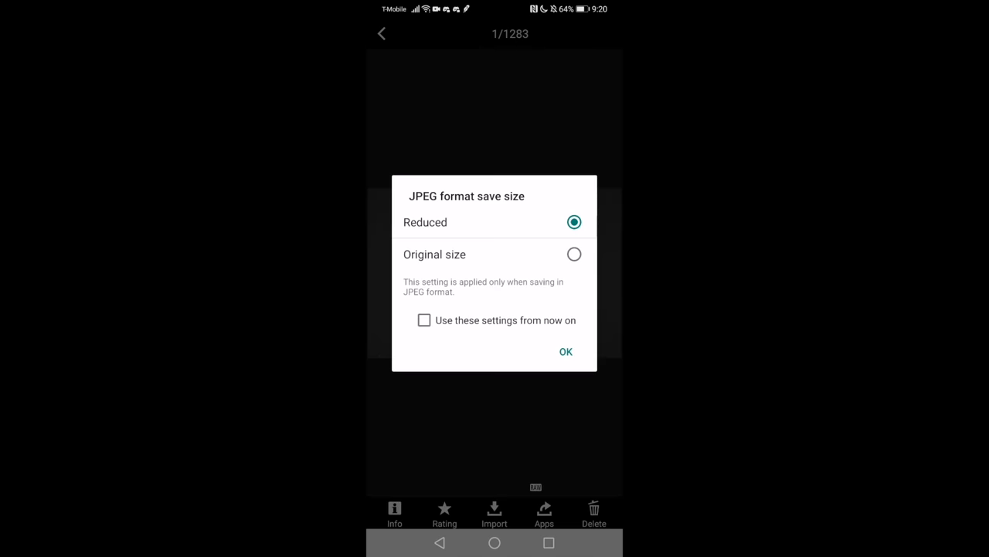
pyautogui.click(565, 352)
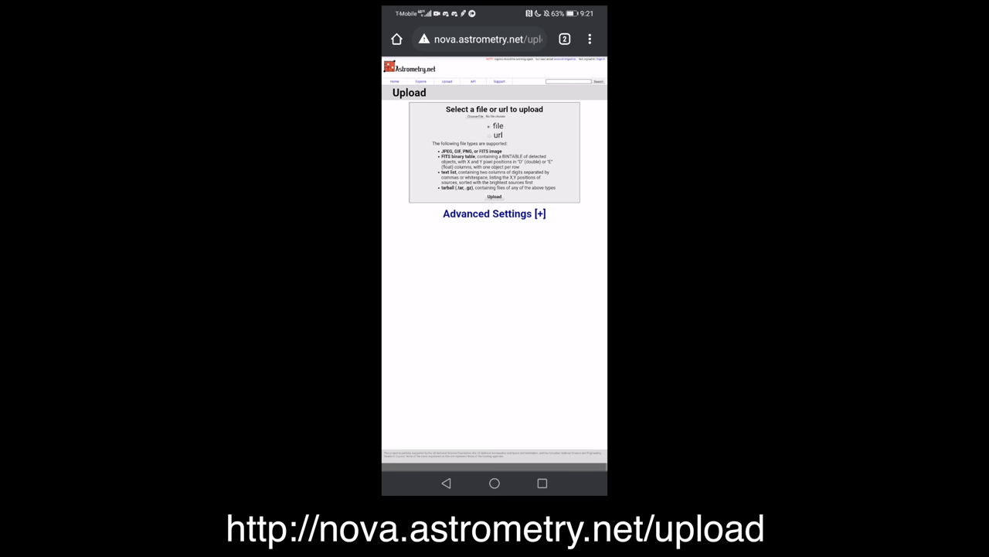
# Pick the photo from the phone's Files and upload it to nova.astrometry.net
pyautogui.click(480, 117)
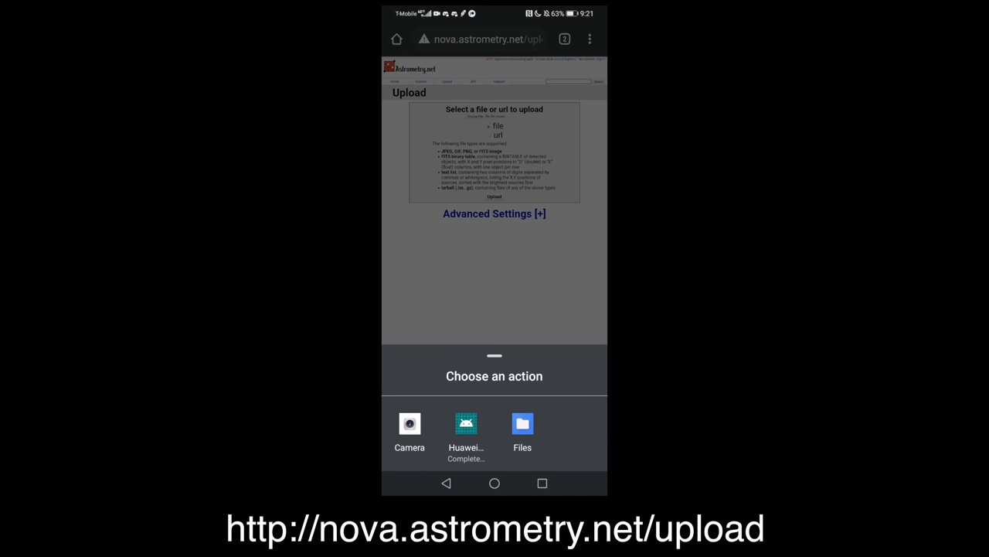
pyautogui.click(522, 424)
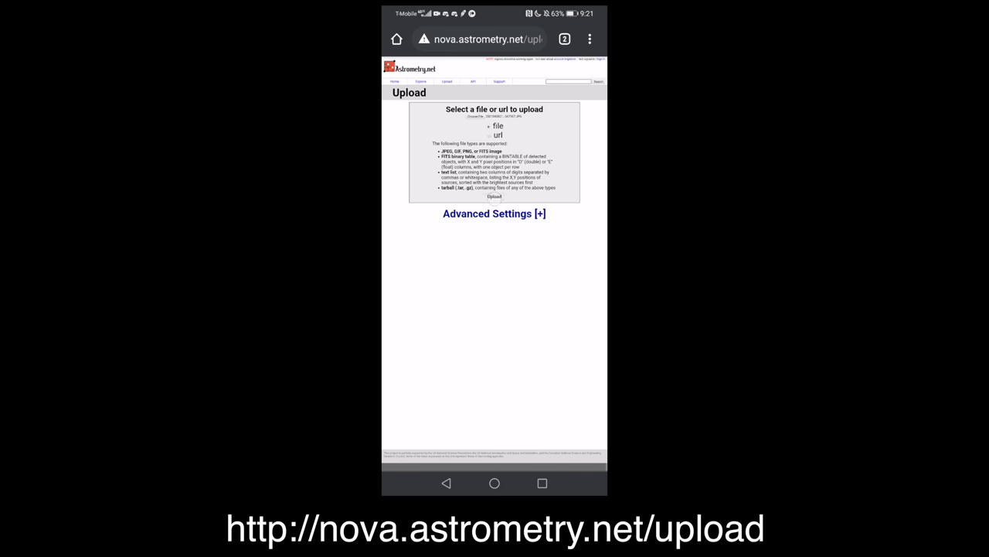
pyautogui.click(494, 196)
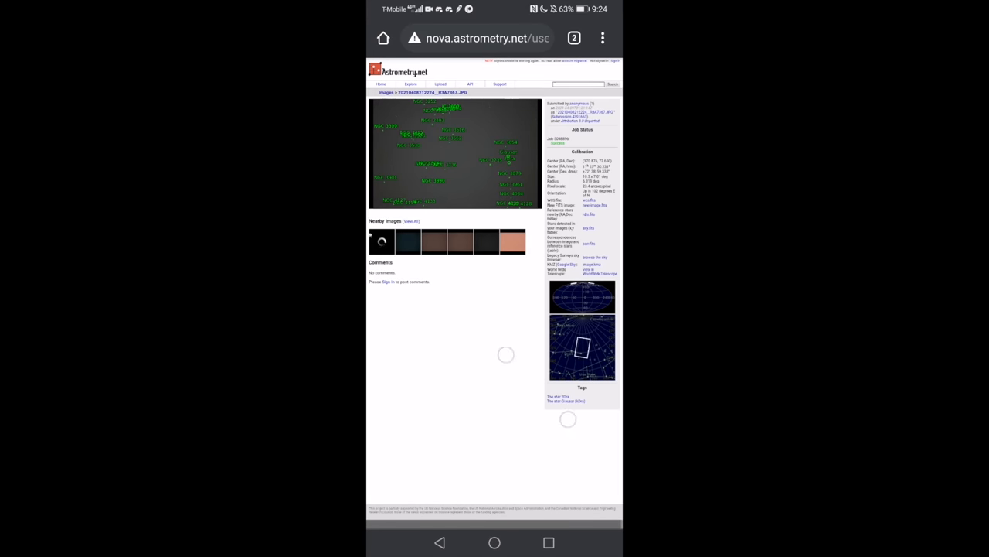
pyautogui.scroll(-3)
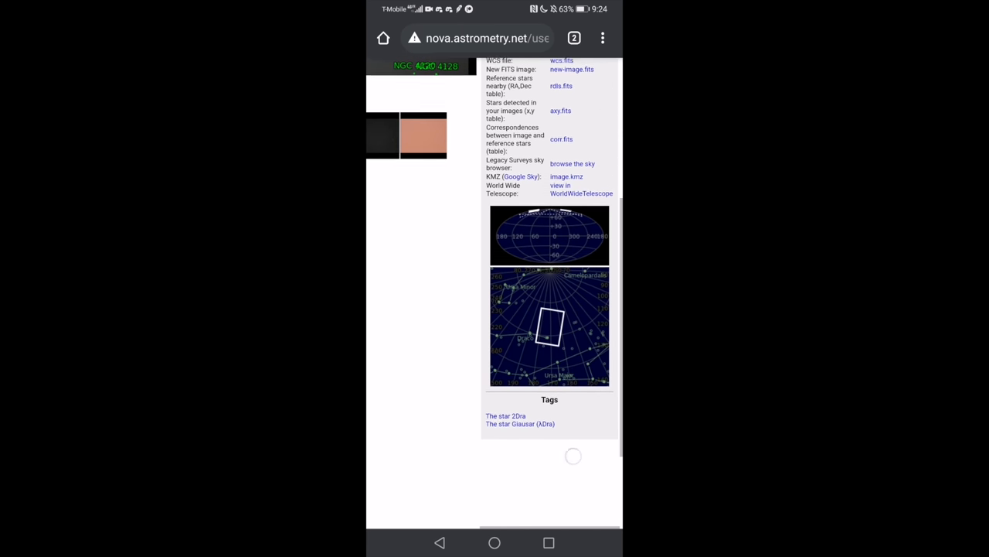
pyautogui.scroll(-3)
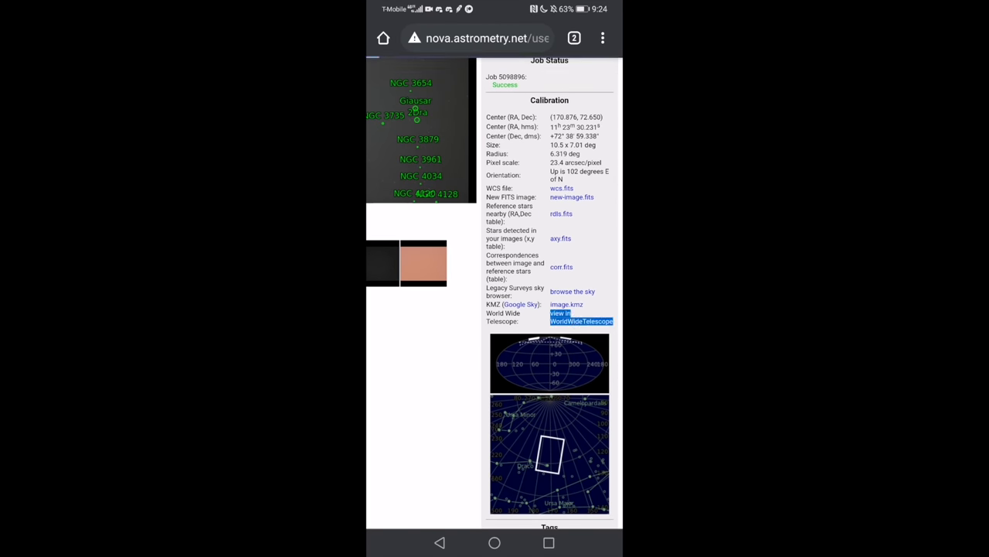
pyautogui.click(580, 317)
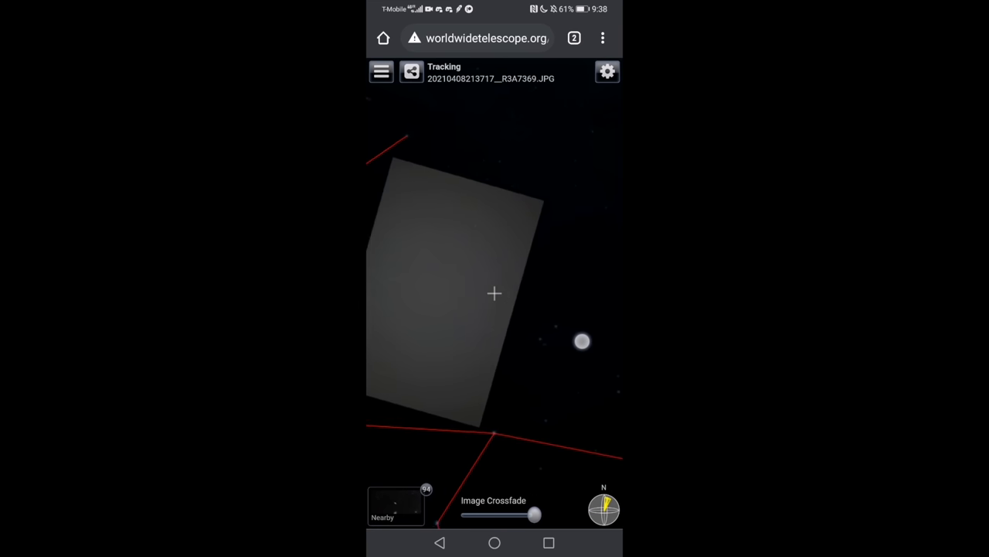
# Sweep the Image Crossfade slider back and forth to reveal the survey galaxies
pyautogui.moveTo(536, 514); pyautogui.dragTo(506, 514)
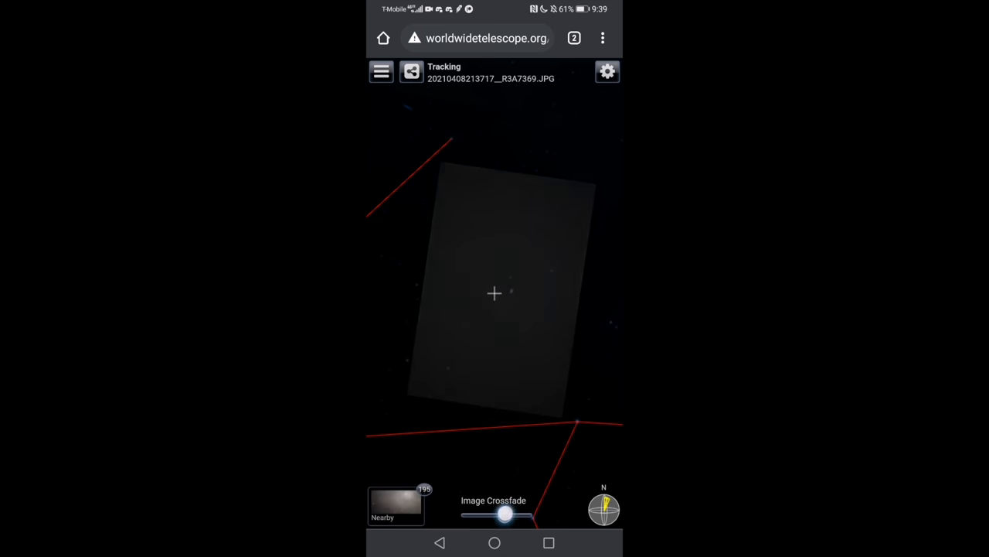
pyautogui.moveTo(506, 514); pyautogui.dragTo(541, 514)
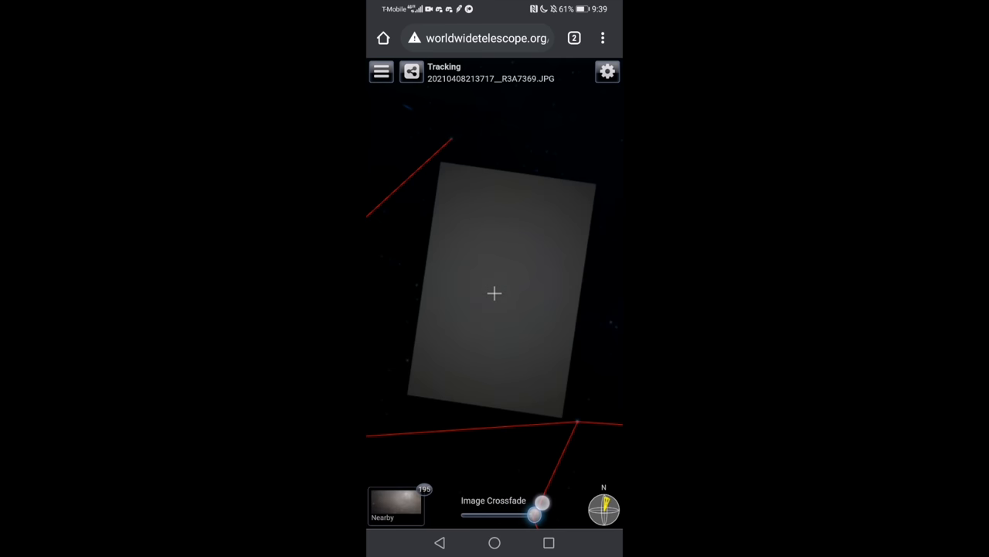
pyautogui.moveTo(541, 504); pyautogui.dragTo(514, 512)
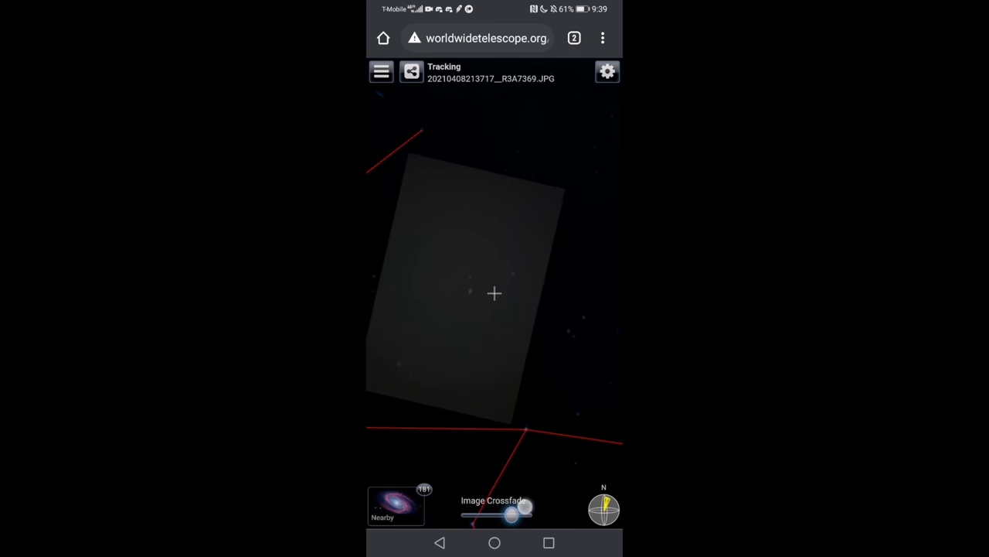
pyautogui.moveTo(524, 514); pyautogui.dragTo(506, 514)
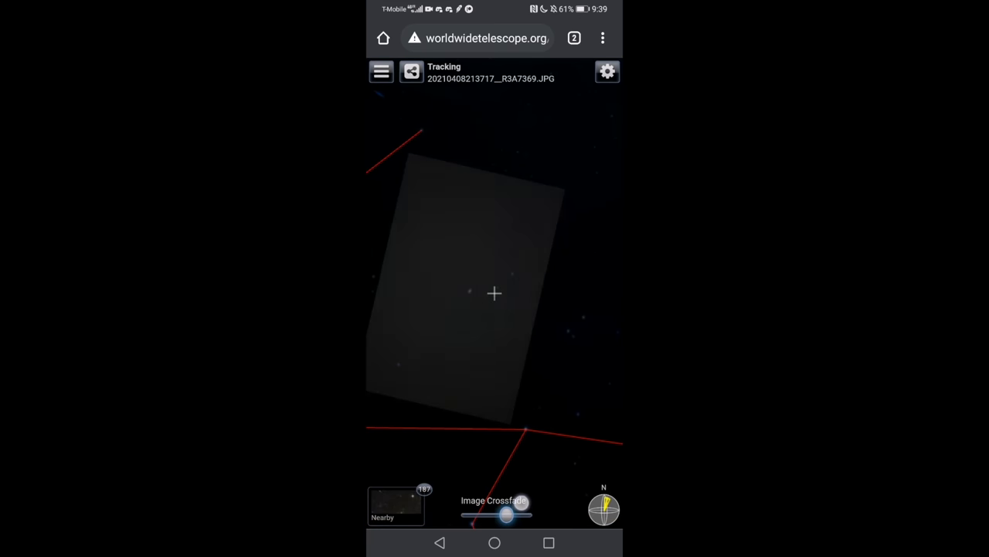
pyautogui.moveTo(506, 514); pyautogui.dragTo(495, 514)
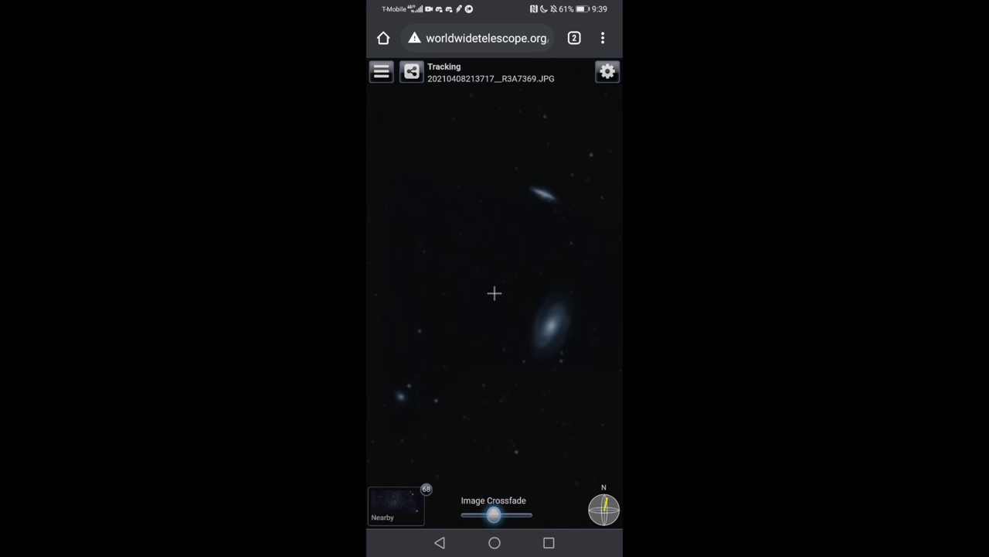
pyautogui.moveTo(495, 514); pyautogui.dragTo(536, 514)
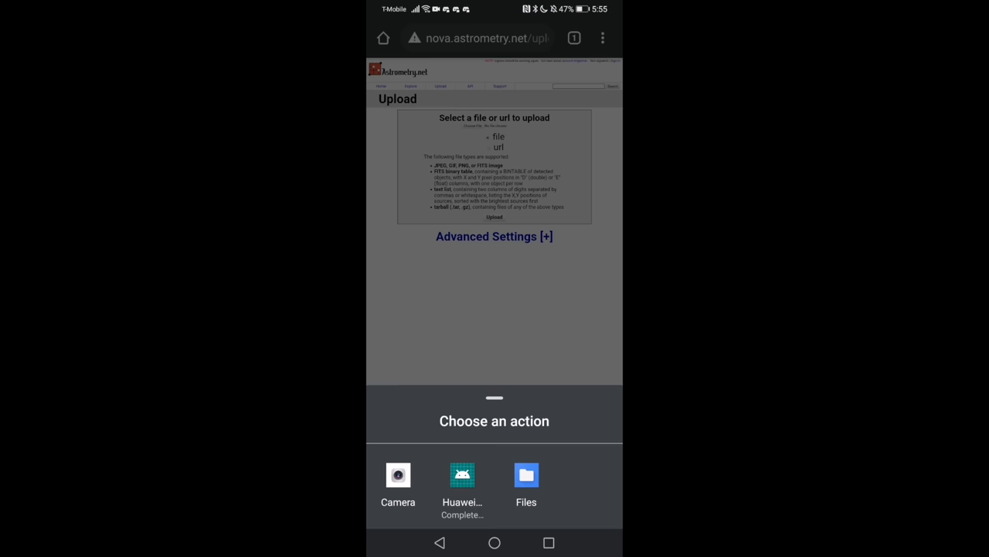
# Upload the screen photo from the phone's files and view the annotated solve showing M 81 and NGC 3077
pyautogui.click(525, 483)
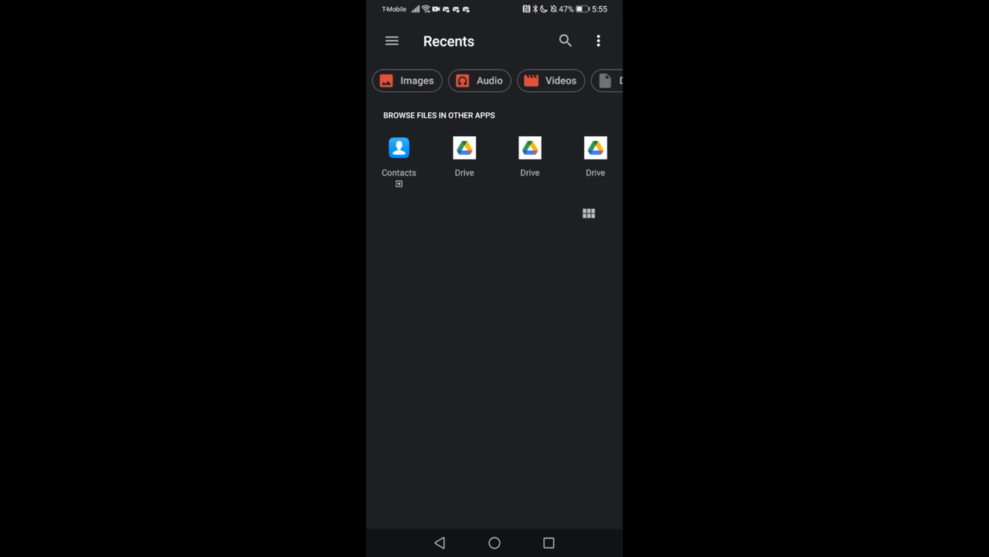
pyautogui.click(487, 255)
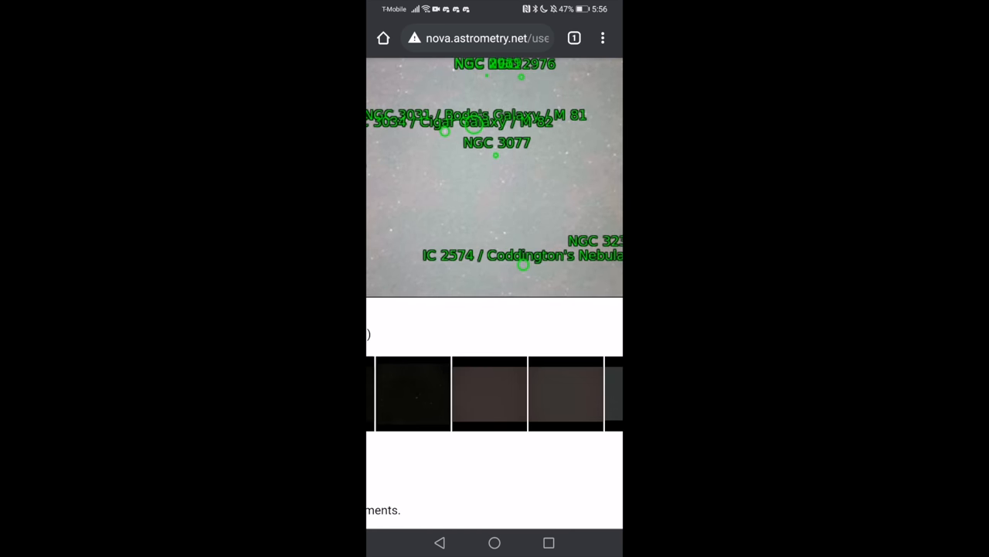
pyautogui.scroll(-3)
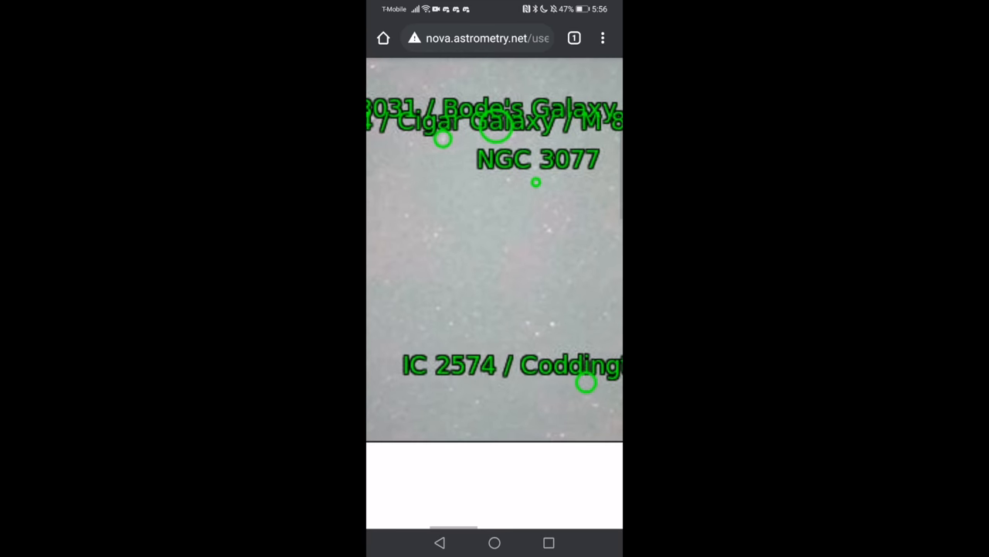